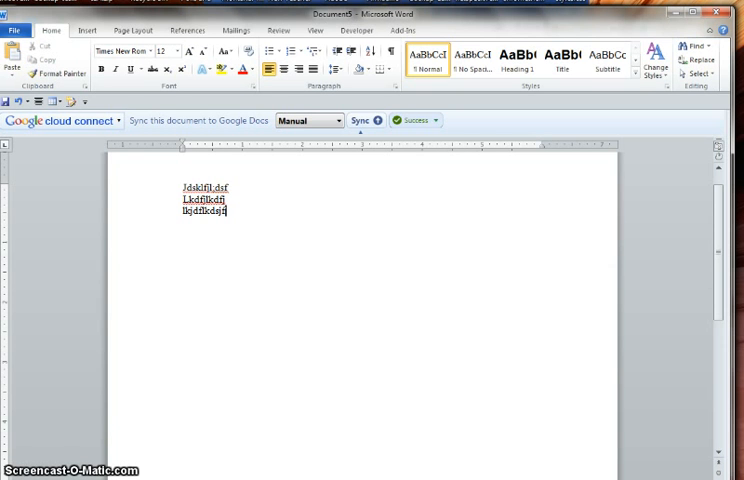
{"action": "mouse_move", "coordinate": [218, 369]}
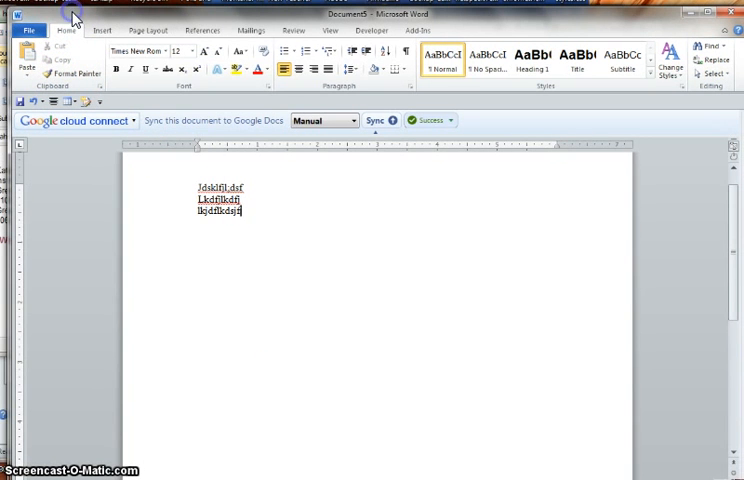
Show the Info page of Backstage view for the unsaved Document5.
{"action": "left_click", "coordinate": [29, 29]}
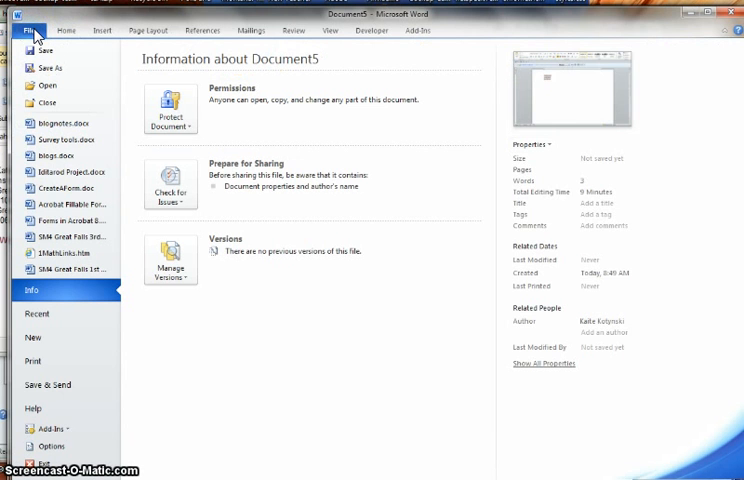
{"action": "mouse_move", "coordinate": [50, 420]}
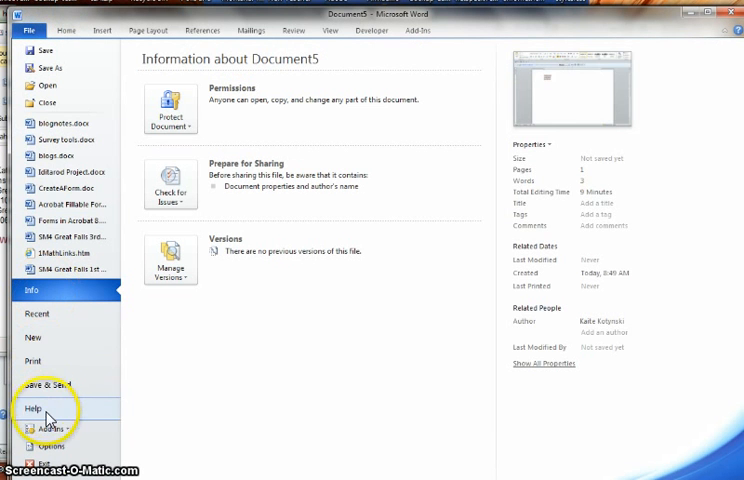
{"action": "mouse_move", "coordinate": [40, 446]}
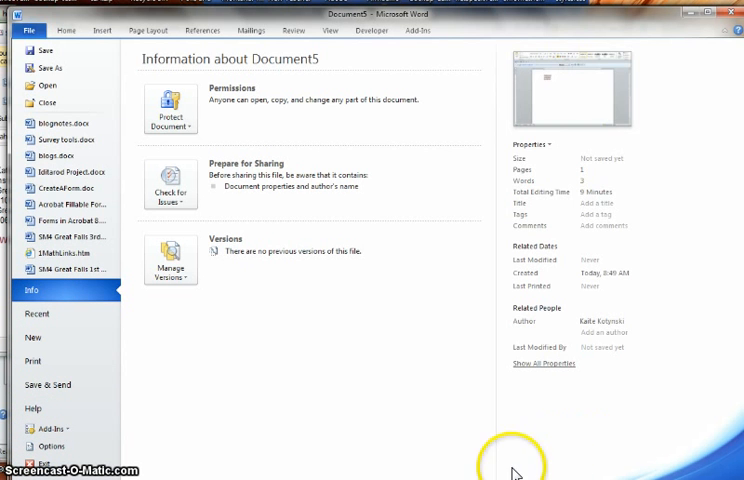
{"action": "mouse_move", "coordinate": [60, 428]}
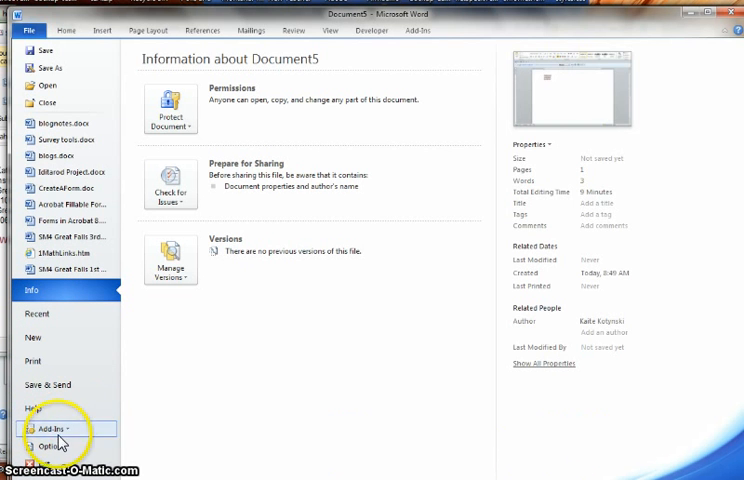
Open the Word Options dialog at its General page from Backstage view.
{"action": "left_click", "coordinate": [44, 447]}
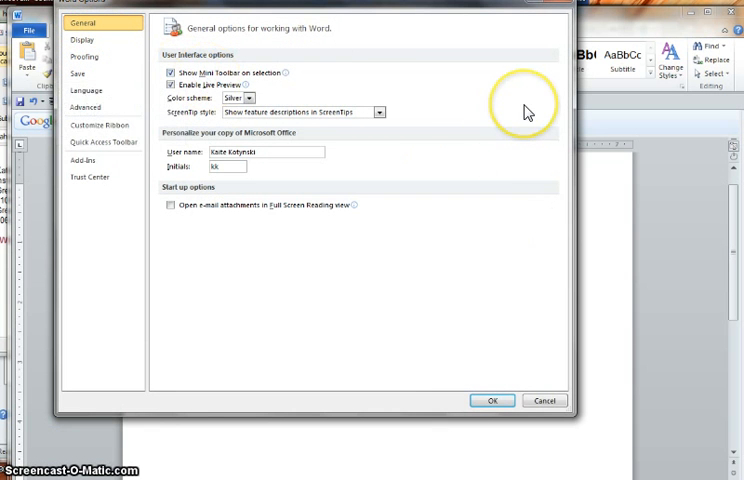
{"action": "mouse_move", "coordinate": [519, 123]}
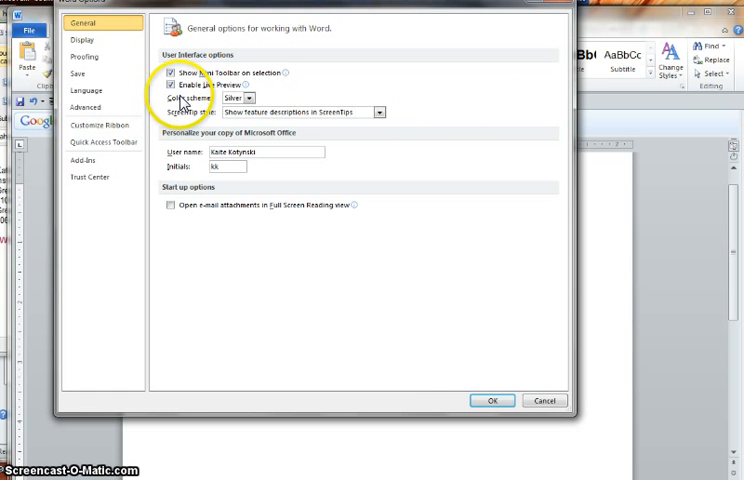
{"action": "mouse_move", "coordinate": [171, 84]}
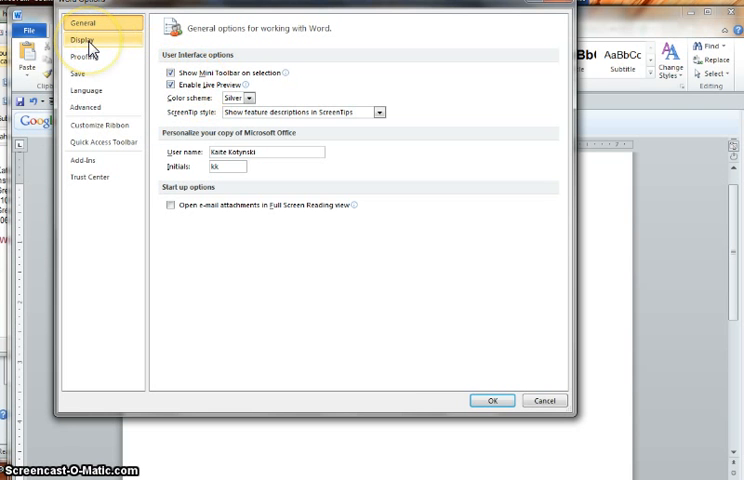
Show the Display page with page display, formatting mark and printing settings.
{"action": "left_click", "coordinate": [82, 39]}
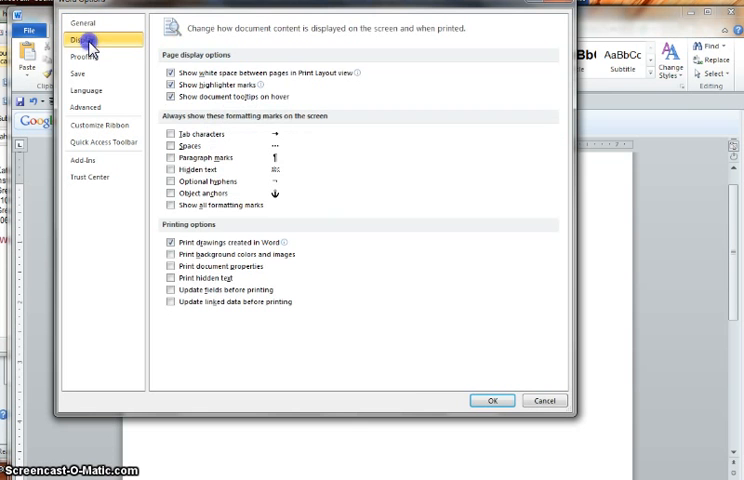
{"action": "mouse_move", "coordinate": [90, 45]}
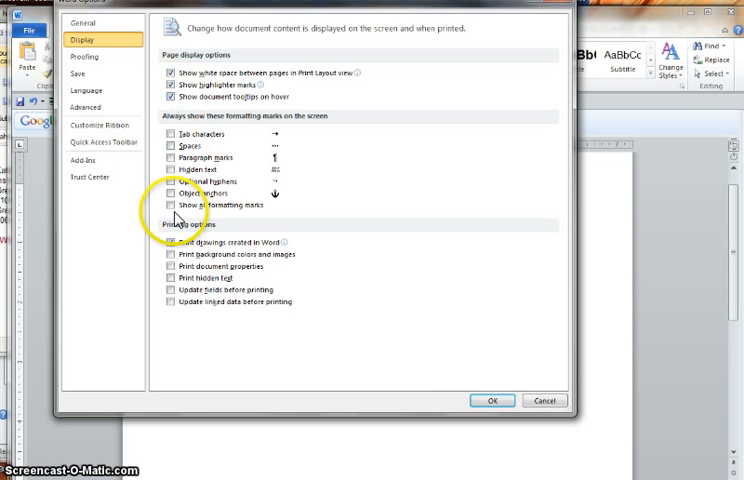
{"action": "mouse_move", "coordinate": [100, 55]}
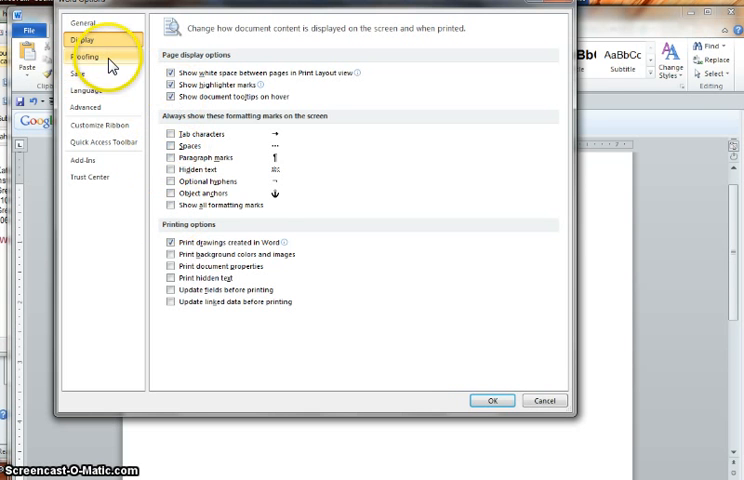
Show the Proofing page with AutoCorrect, spelling and grammar settings.
{"action": "left_click", "coordinate": [86, 55]}
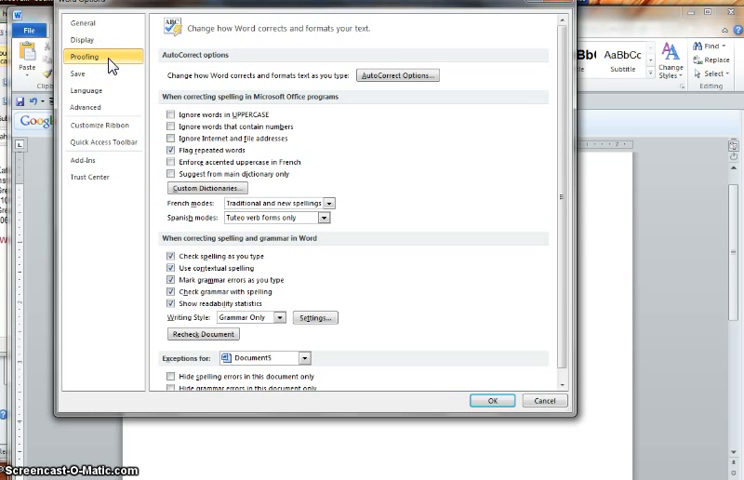
{"action": "mouse_move", "coordinate": [170, 304]}
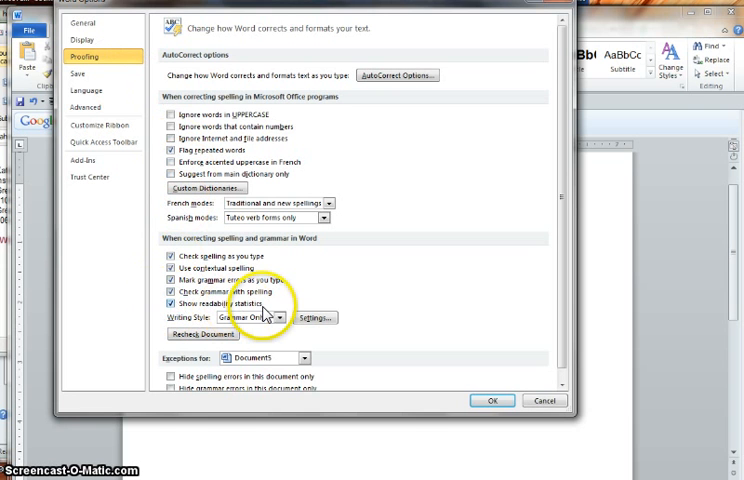
{"action": "mouse_move", "coordinate": [268, 308]}
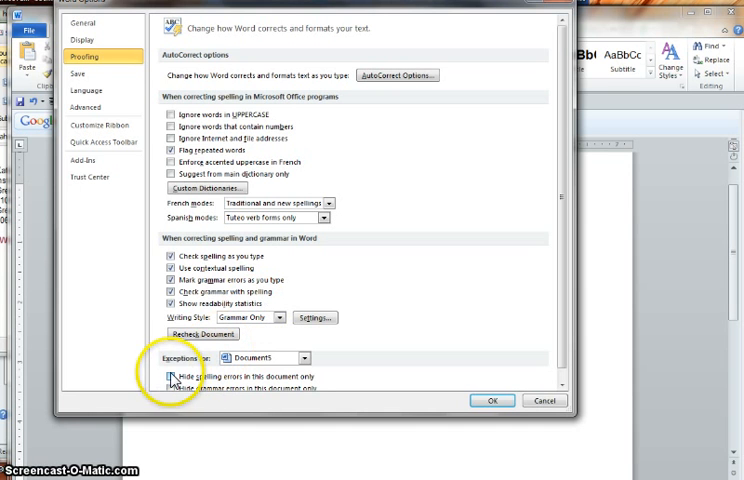
Enable 'Hide spelling errors in this document only' under Exceptions for Document5.
{"action": "left_click", "coordinate": [172, 375]}
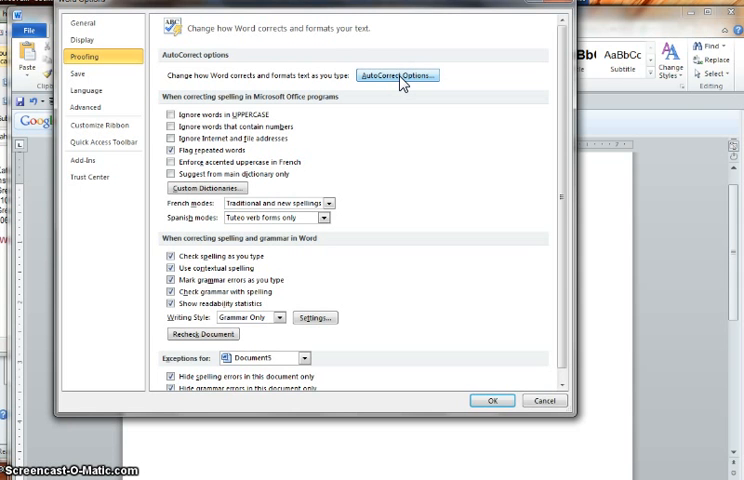
{"action": "mouse_move", "coordinate": [305, 137]}
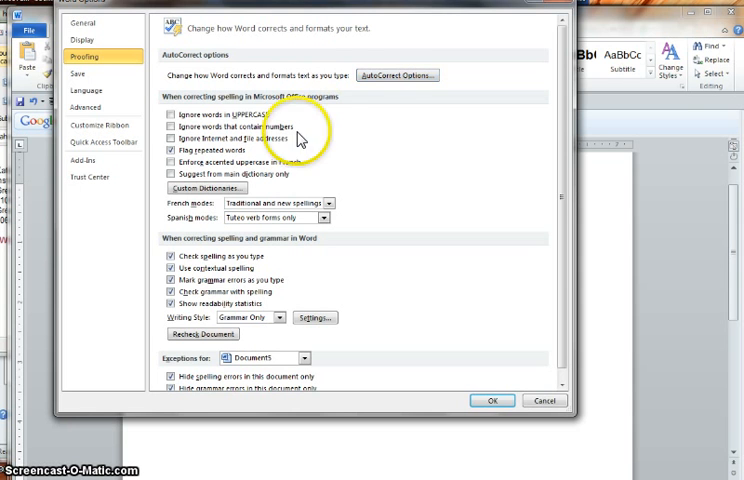
{"action": "mouse_move", "coordinate": [215, 196]}
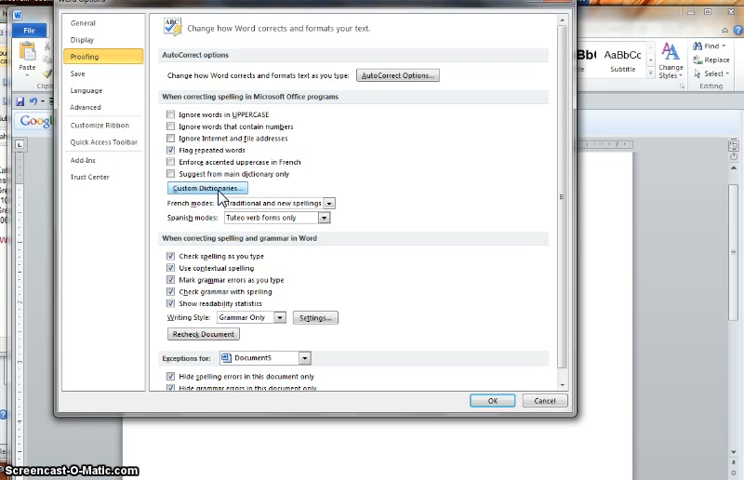
{"action": "mouse_move", "coordinate": [358, 80]}
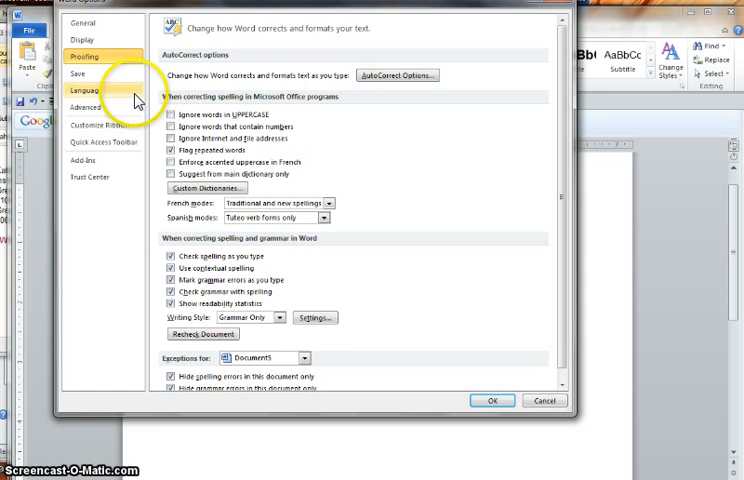
Show the Save page with save format, AutoRecover and default file location settings.
{"action": "left_click", "coordinate": [77, 72]}
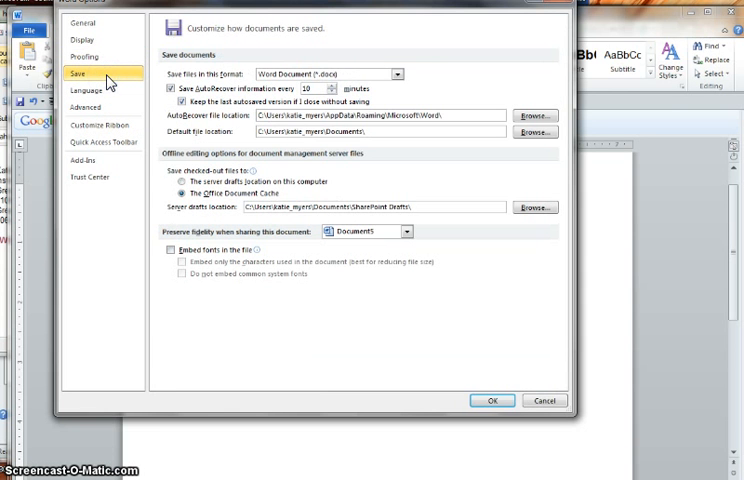
{"action": "mouse_move", "coordinate": [410, 113]}
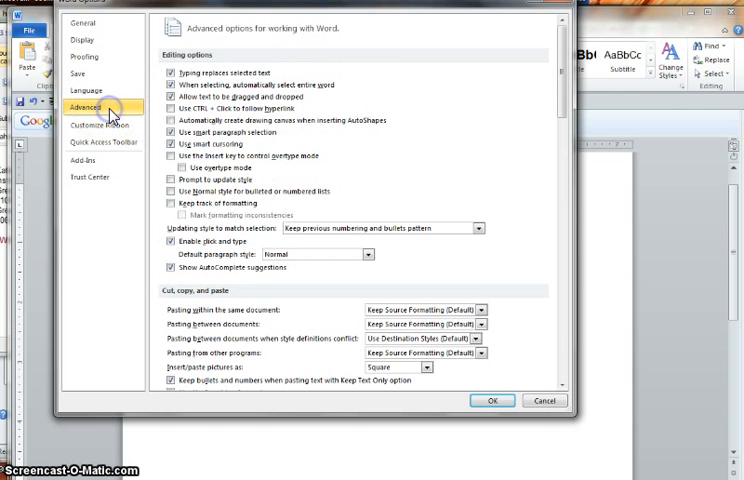
{"action": "mouse_move", "coordinate": [418, 186]}
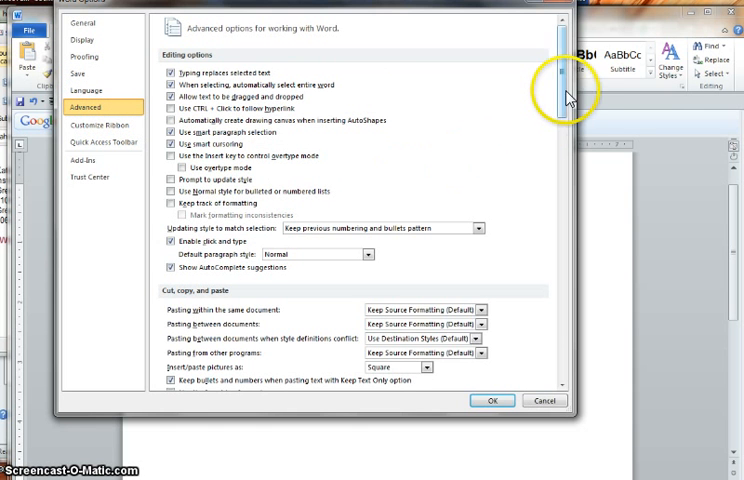
{"action": "scroll", "scroll_direction": "down", "scroll_amount": 3}
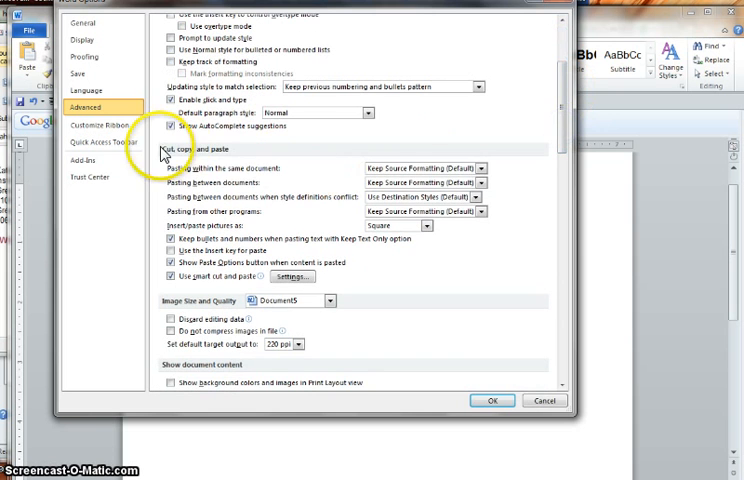
{"action": "mouse_move", "coordinate": [430, 175]}
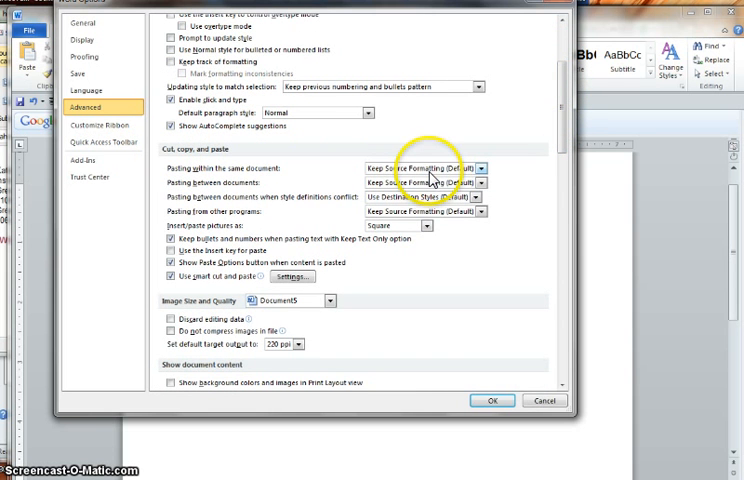
{"action": "mouse_move", "coordinate": [240, 237]}
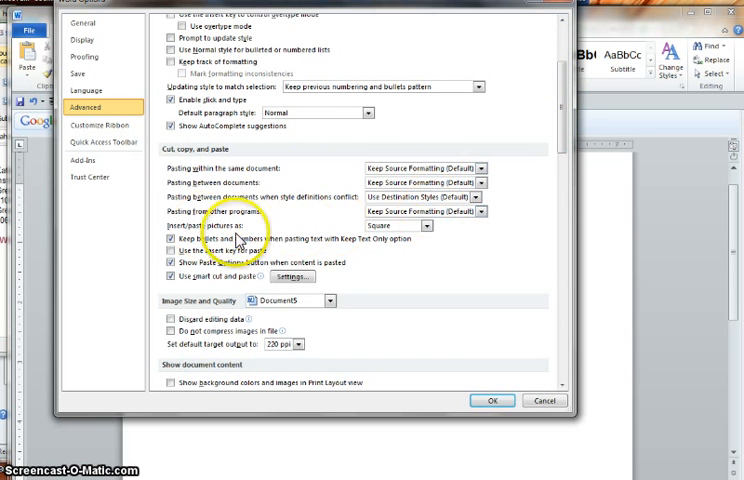
{"action": "left_click", "coordinate": [406, 225]}
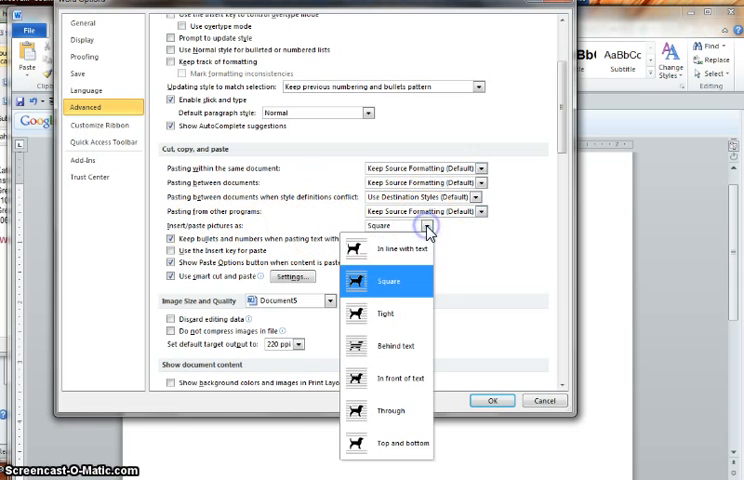
{"action": "mouse_move", "coordinate": [420, 254]}
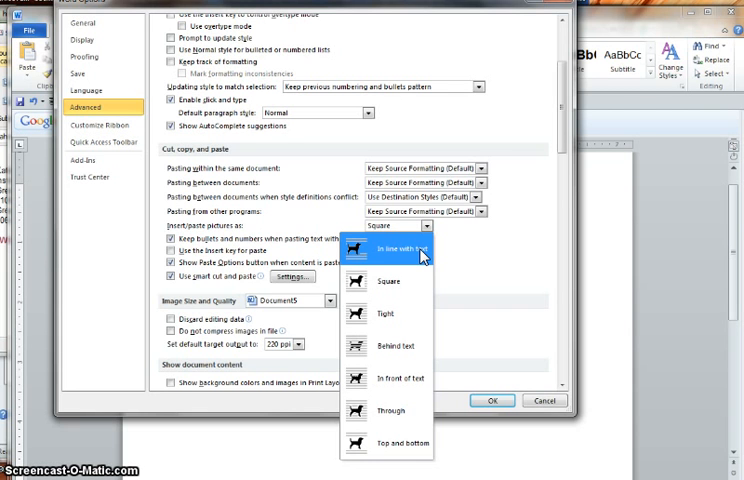
{"action": "mouse_move", "coordinate": [395, 347]}
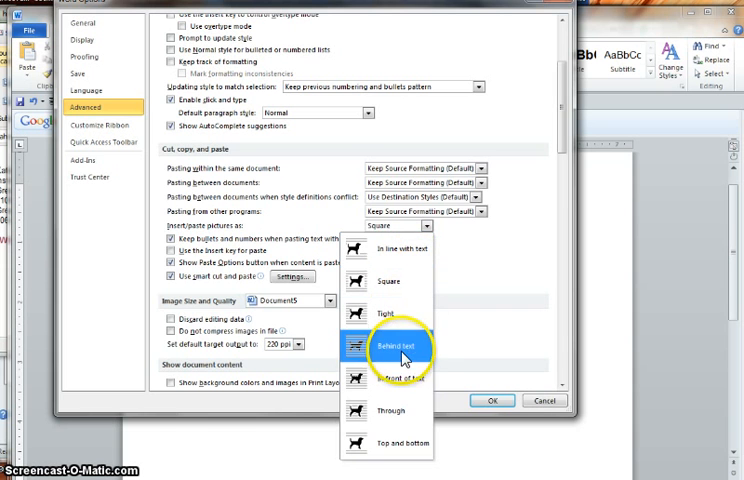
{"action": "mouse_move", "coordinate": [390, 247]}
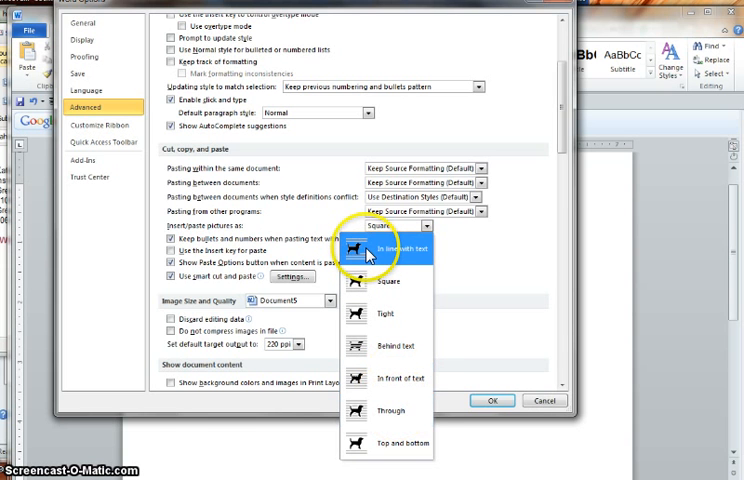
{"action": "mouse_move", "coordinate": [380, 281]}
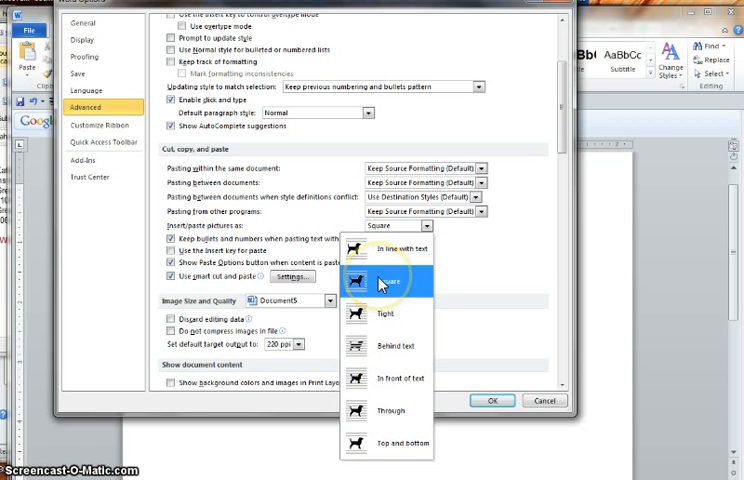
{"action": "mouse_move", "coordinate": [518, 267]}
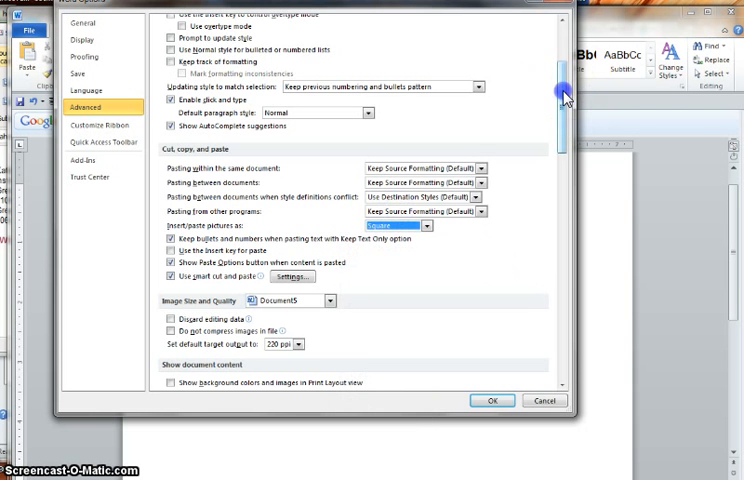
Scroll through the remaining Advanced settings, then move to the Customize Ribbon page.
{"action": "scroll", "scroll_direction": "down", "scroll_amount": 3}
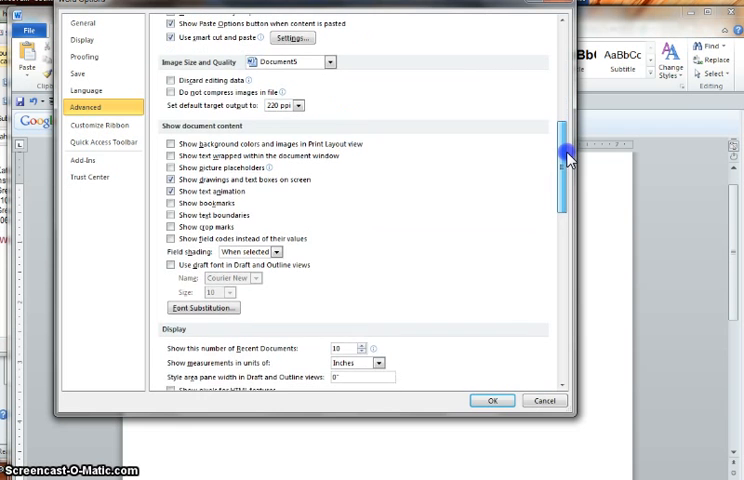
{"action": "scroll", "scroll_direction": "down", "scroll_amount": 3}
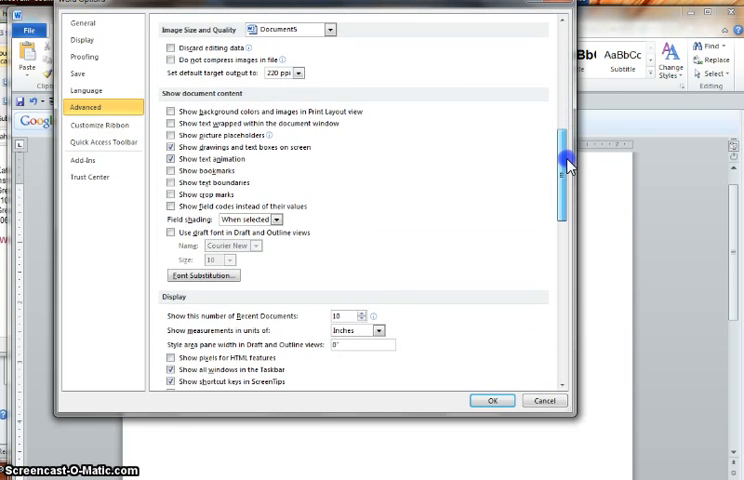
{"action": "scroll", "scroll_direction": "down", "scroll_amount": 3}
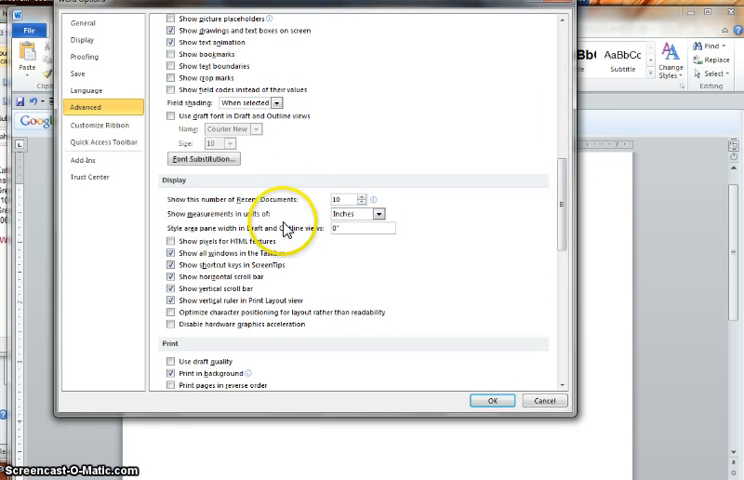
{"action": "mouse_move", "coordinate": [248, 210]}
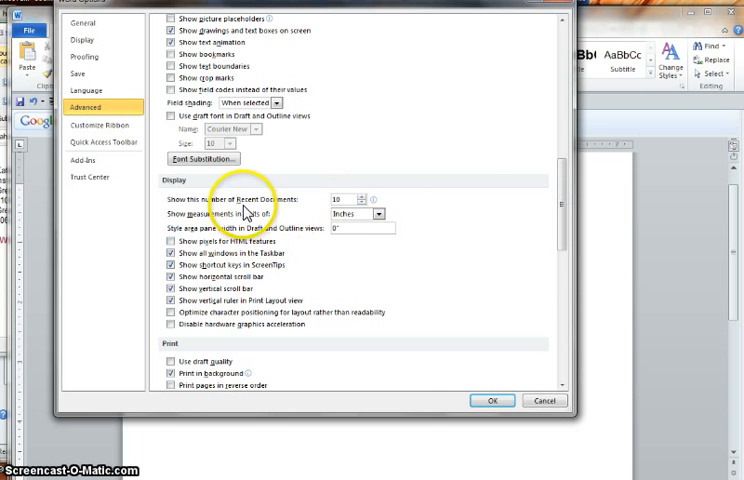
{"action": "mouse_move", "coordinate": [365, 207]}
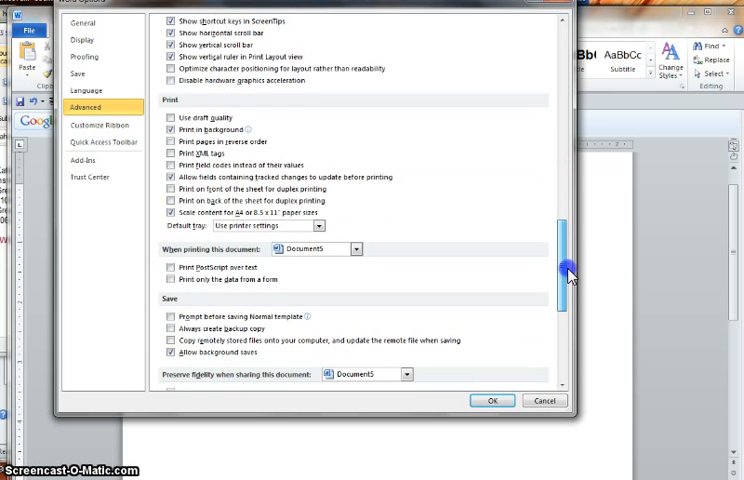
{"action": "scroll", "scroll_direction": "down", "scroll_amount": 3}
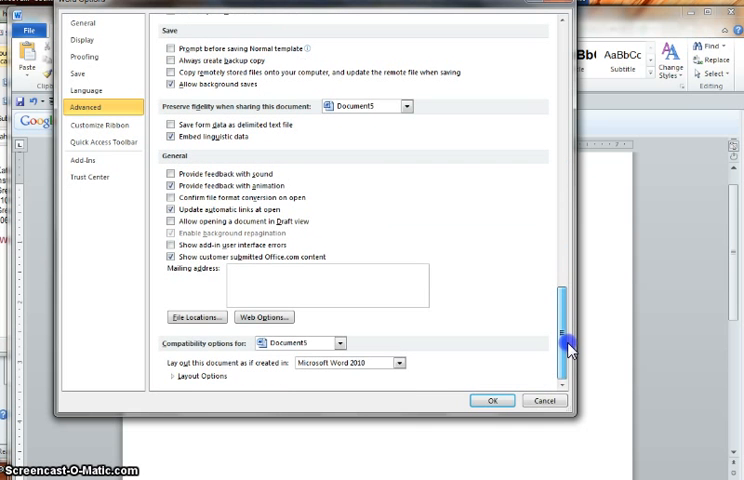
{"action": "mouse_move", "coordinate": [250, 260]}
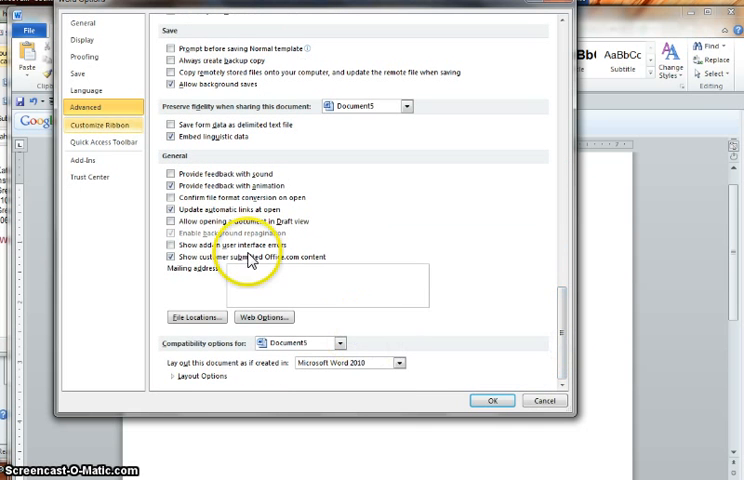
{"action": "left_click", "coordinate": [102, 124]}
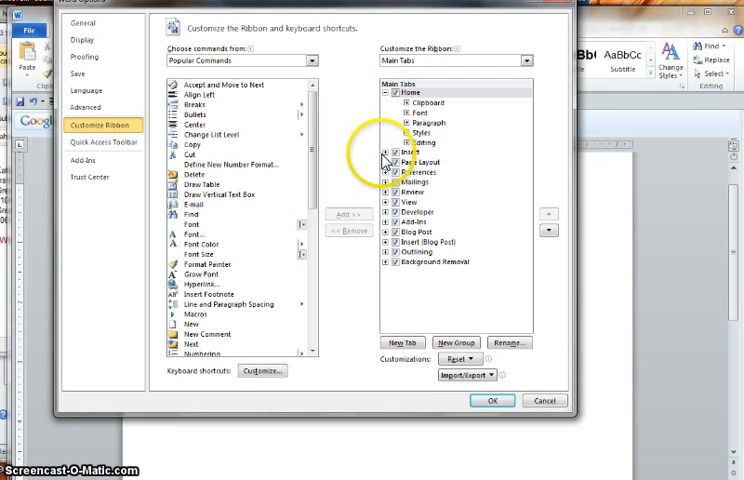
Expand the Insert tab, list All Commands, then move to the Quick Access Toolbar page.
{"action": "left_click", "coordinate": [381, 152]}
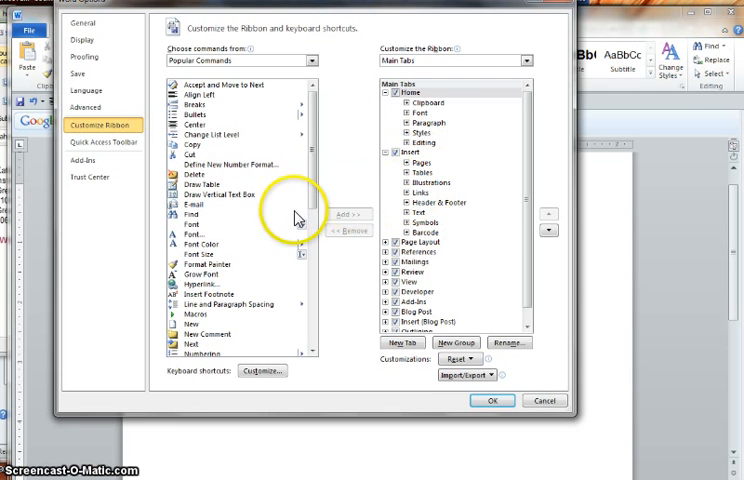
{"action": "mouse_move", "coordinate": [225, 90]}
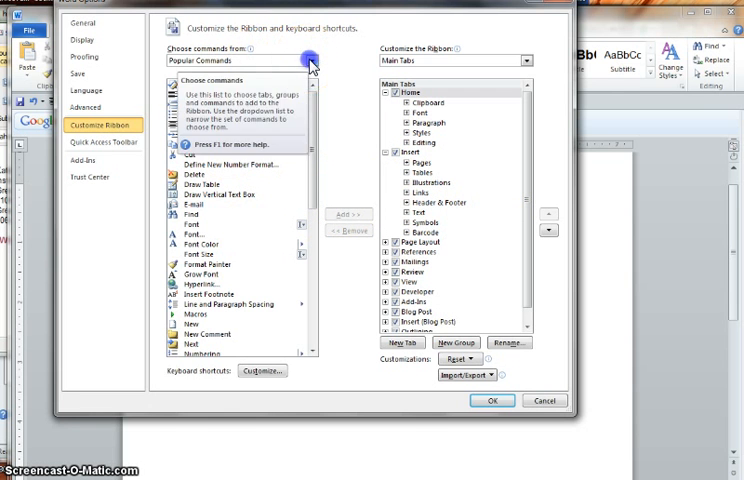
{"action": "left_click", "coordinate": [311, 60]}
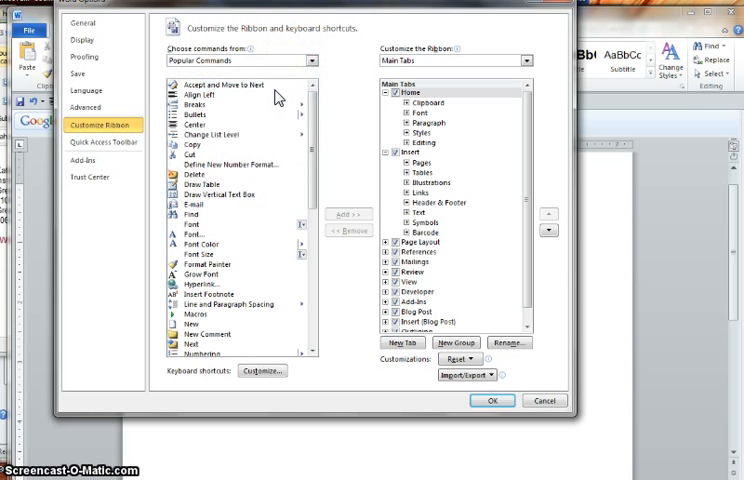
{"action": "left_click", "coordinate": [240, 60]}
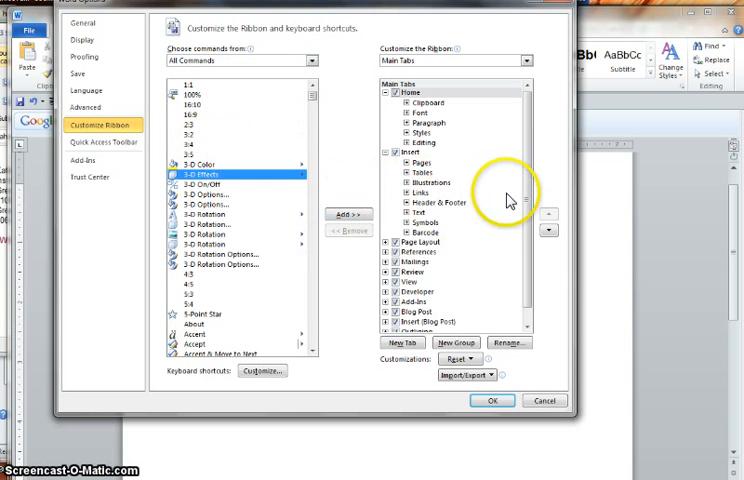
{"action": "scroll", "scroll_direction": "down", "scroll_amount": 3}
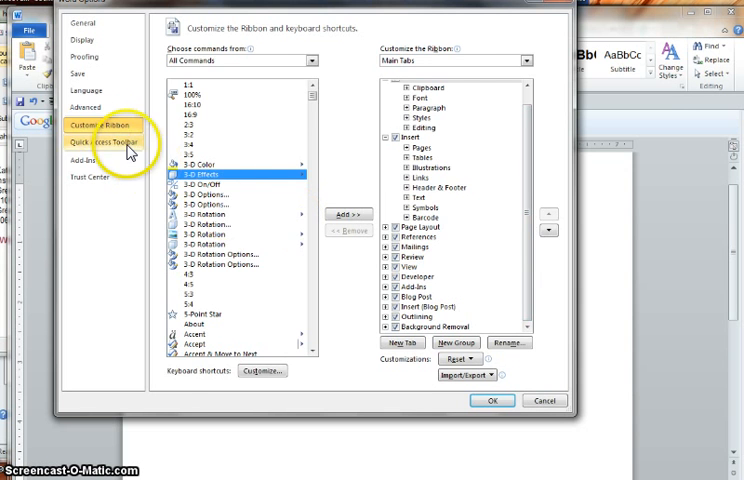
{"action": "left_click", "coordinate": [103, 141]}
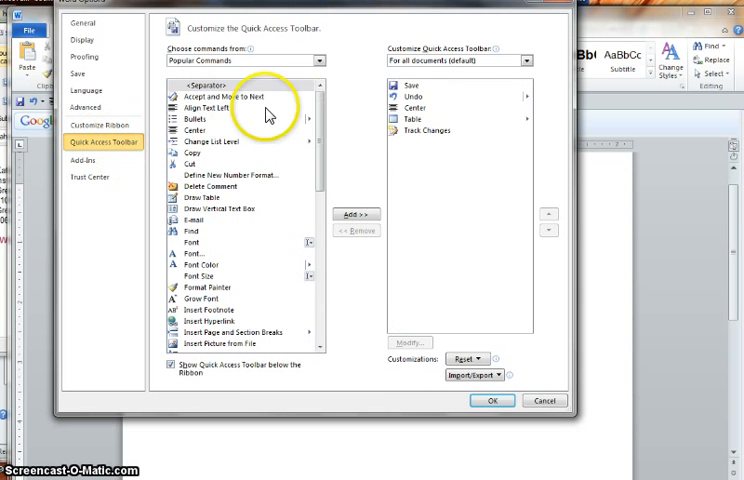